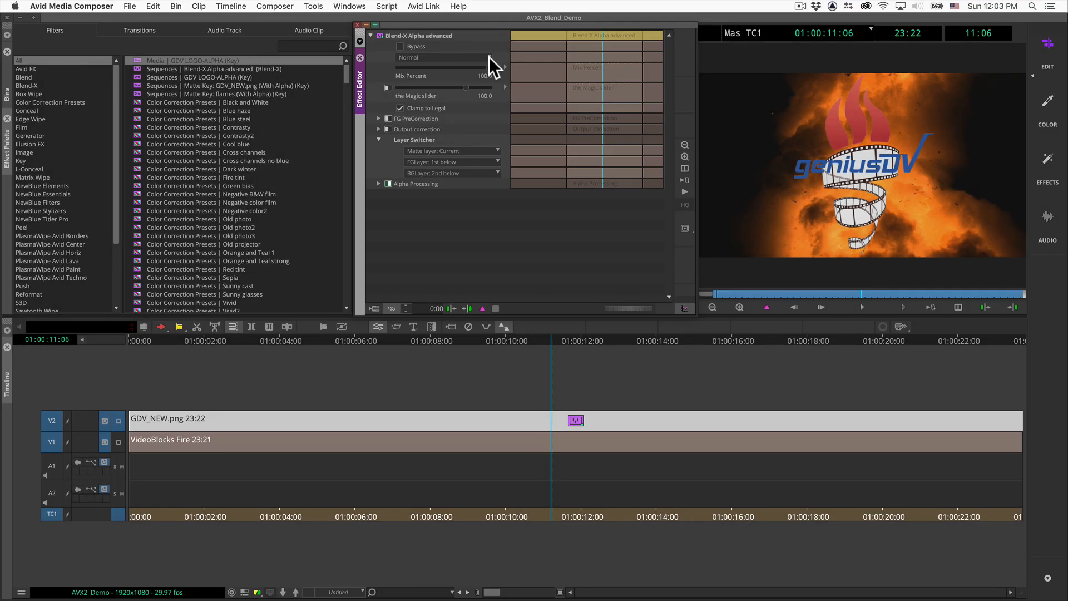
Choose Darken from the Blend-X Alpha advanced blend mode dropdown for the logo
{"action": "left_click", "coordinate": [442, 57]}
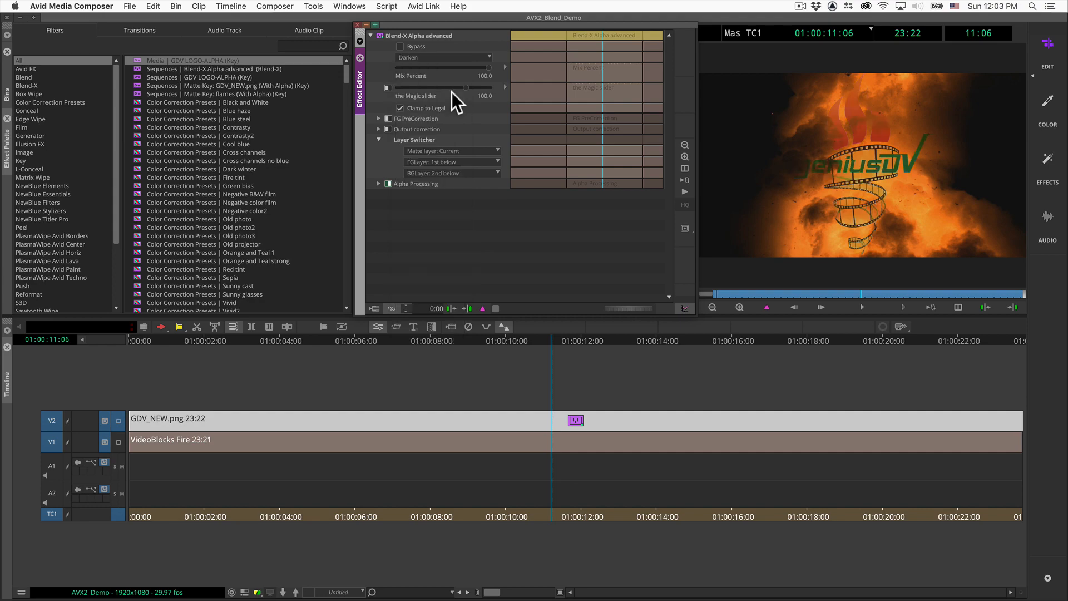
{"action": "left_click", "coordinate": [443, 57]}
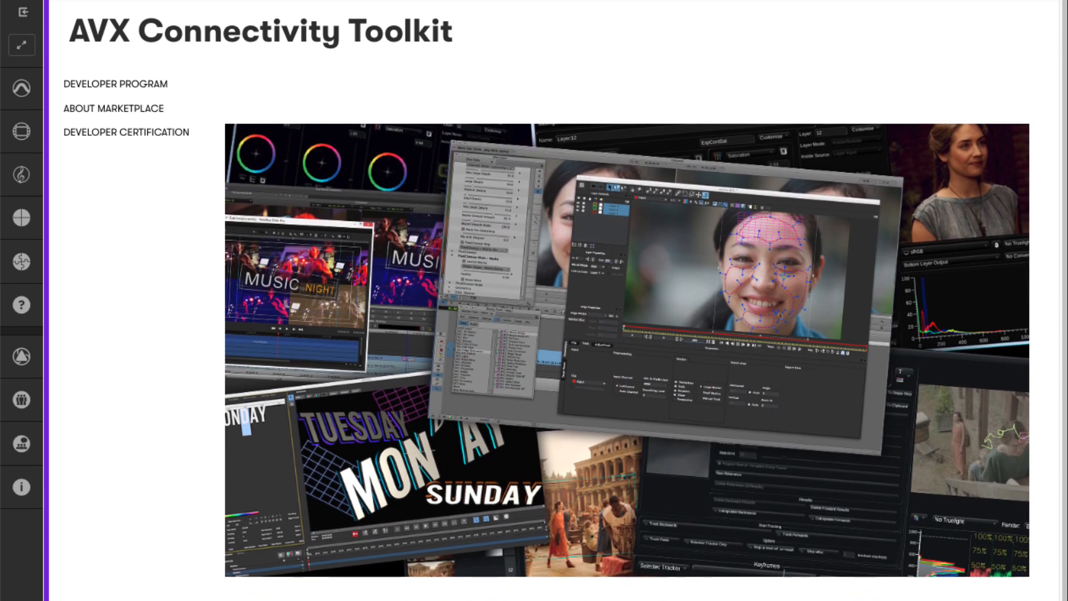
Scroll the AVX Connectivity Toolkit page down to the 'What is AVX?' section
{"action": "scroll", "scroll_direction": "down", "scroll_amount": 3}
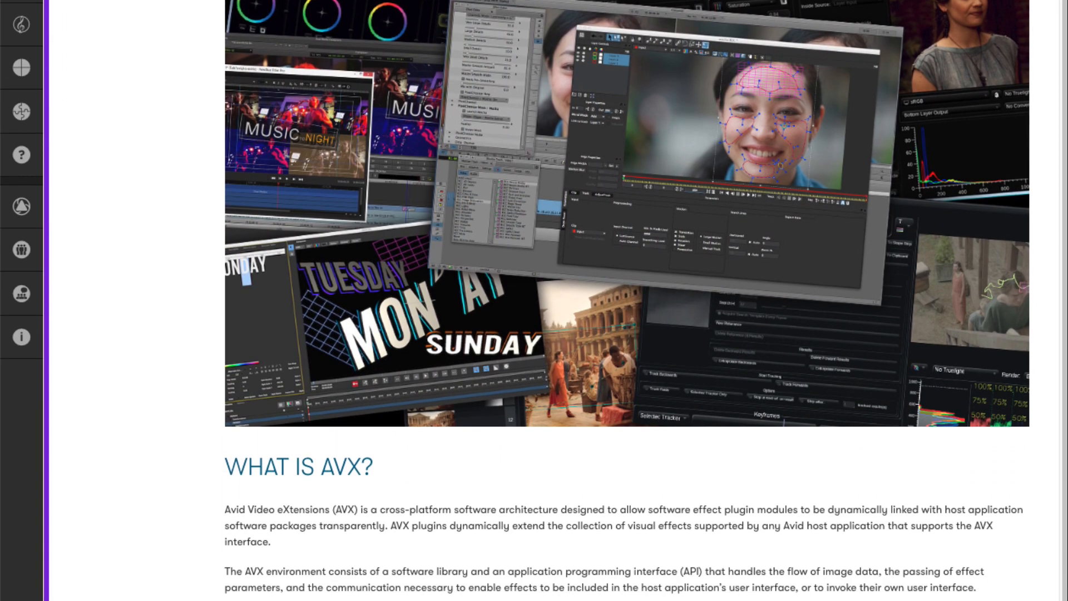
{"action": "scroll", "scroll_direction": "down", "scroll_amount": 3}
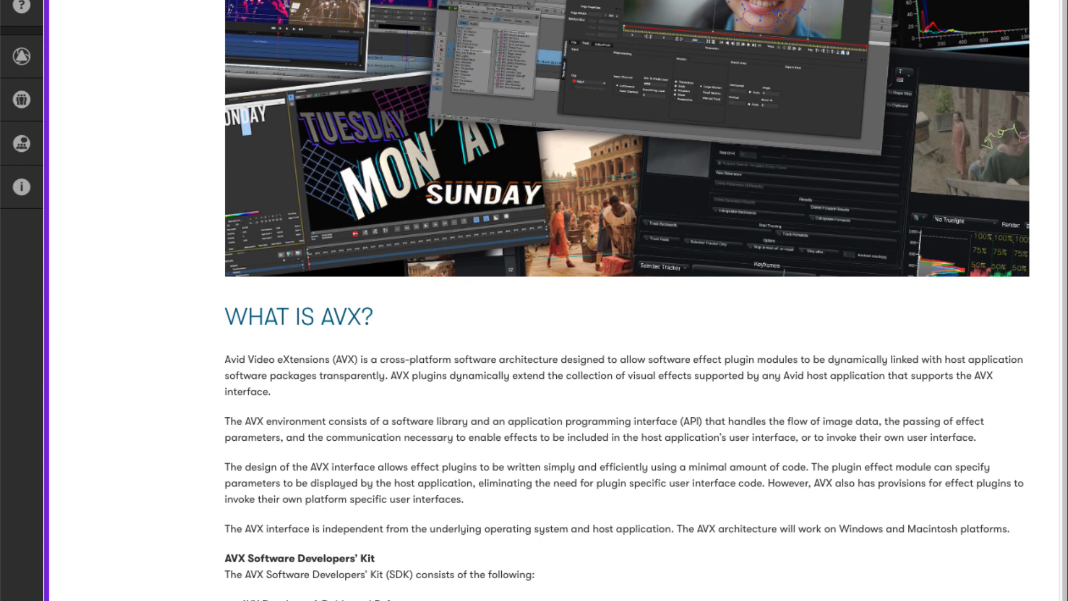
{"action": "scroll", "scroll_direction": "down", "scroll_amount": 3}
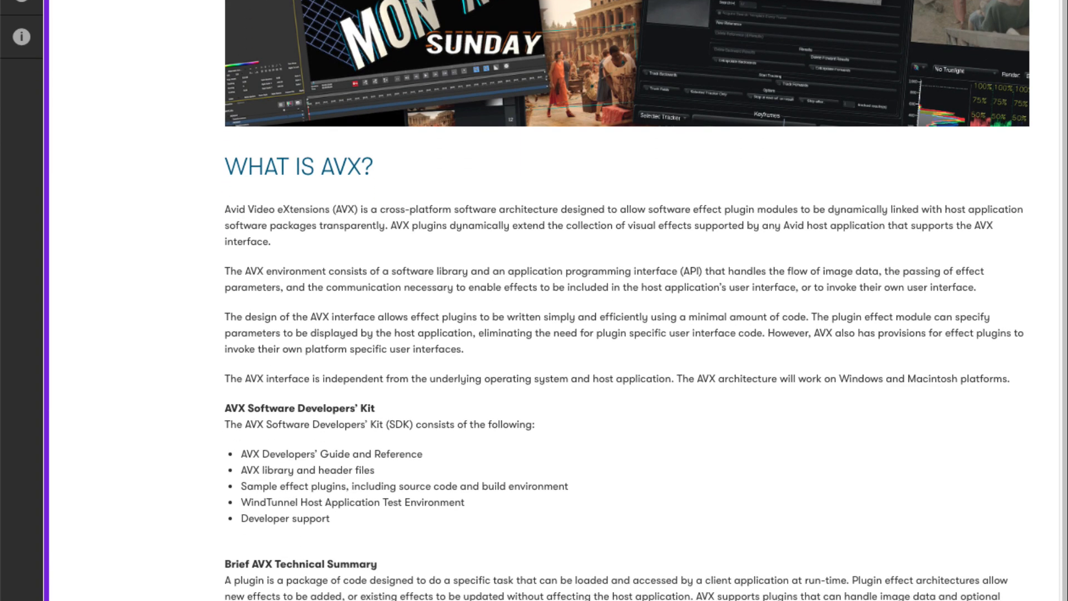
{"action": "scroll", "scroll_direction": "down", "scroll_amount": 3}
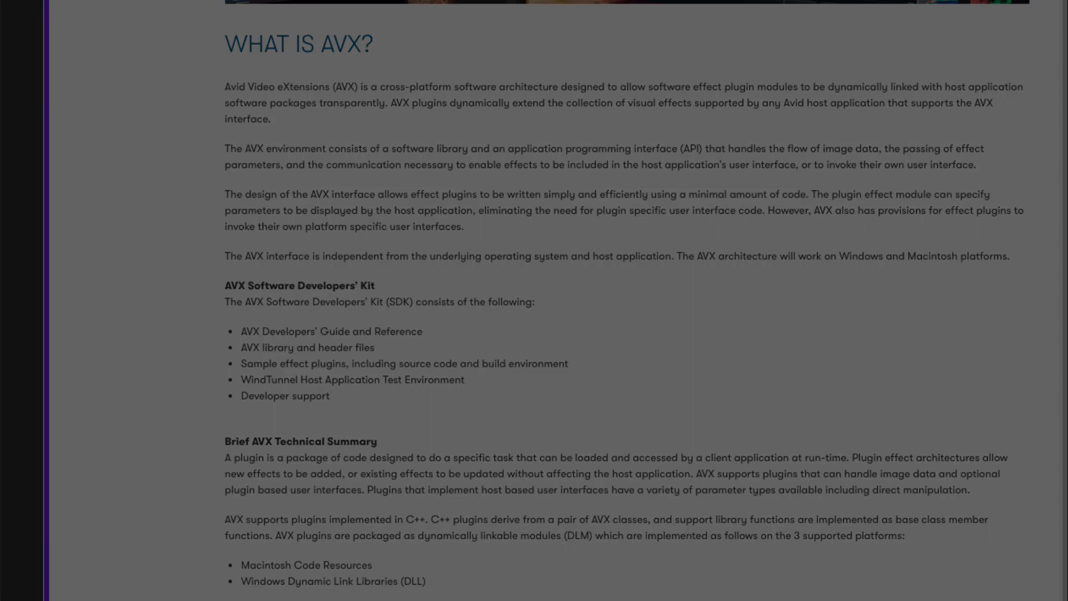
{"action": "left_click", "coordinate": [543, 106]}
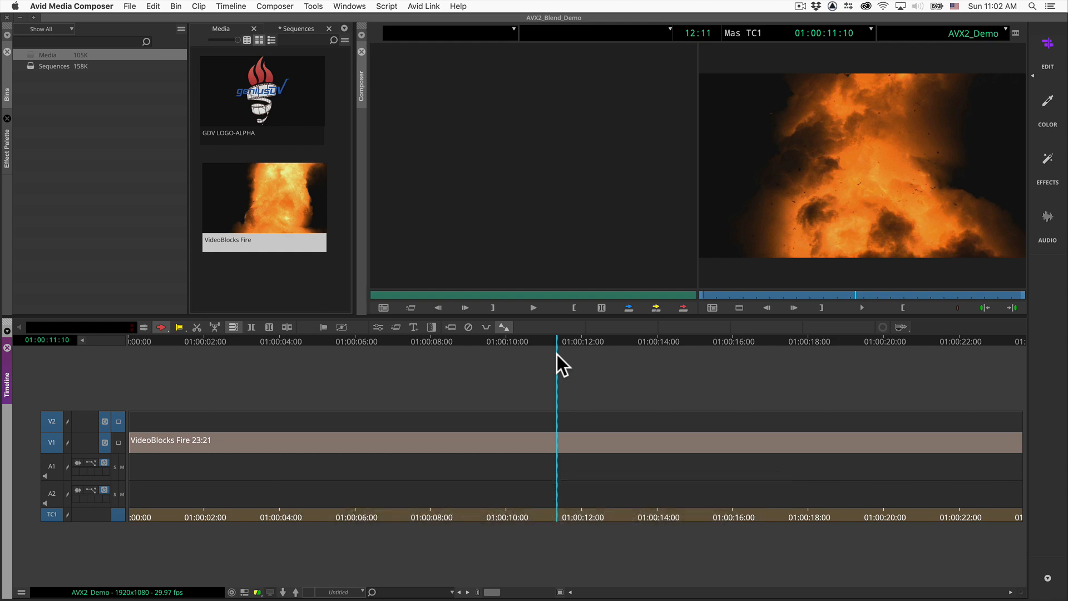
{"action": "mouse_move", "coordinate": [280, 115]}
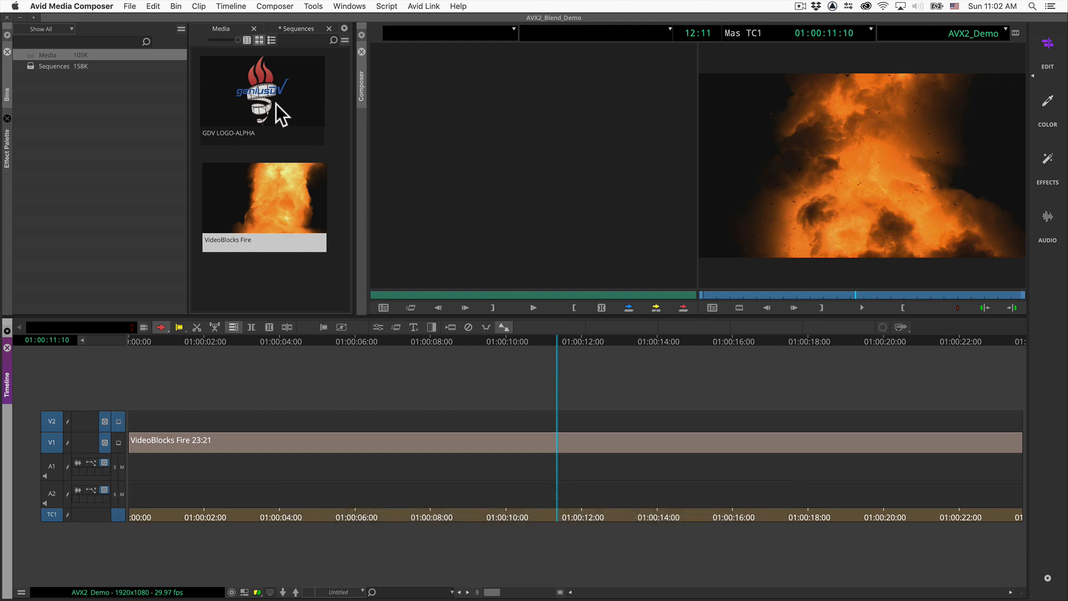
Drag GDV LOGO-ALPHA onto V2 and park the position indicator near 01:00:11:26
{"action": "left_click_drag", "start_coordinate": [262, 92], "coordinate": [136, 419]}
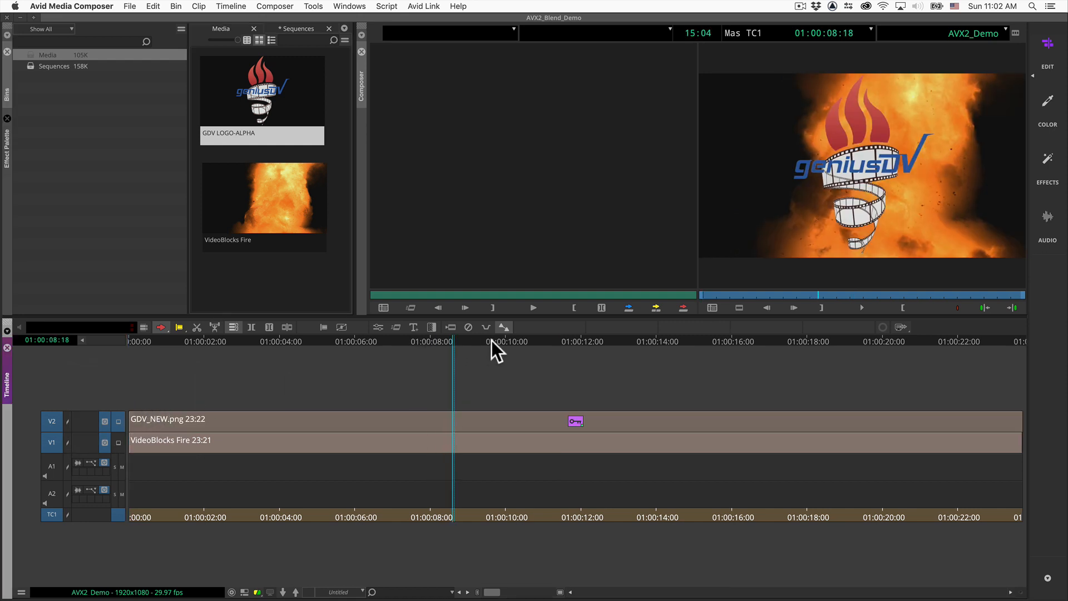
{"action": "left_click", "coordinate": [577, 341]}
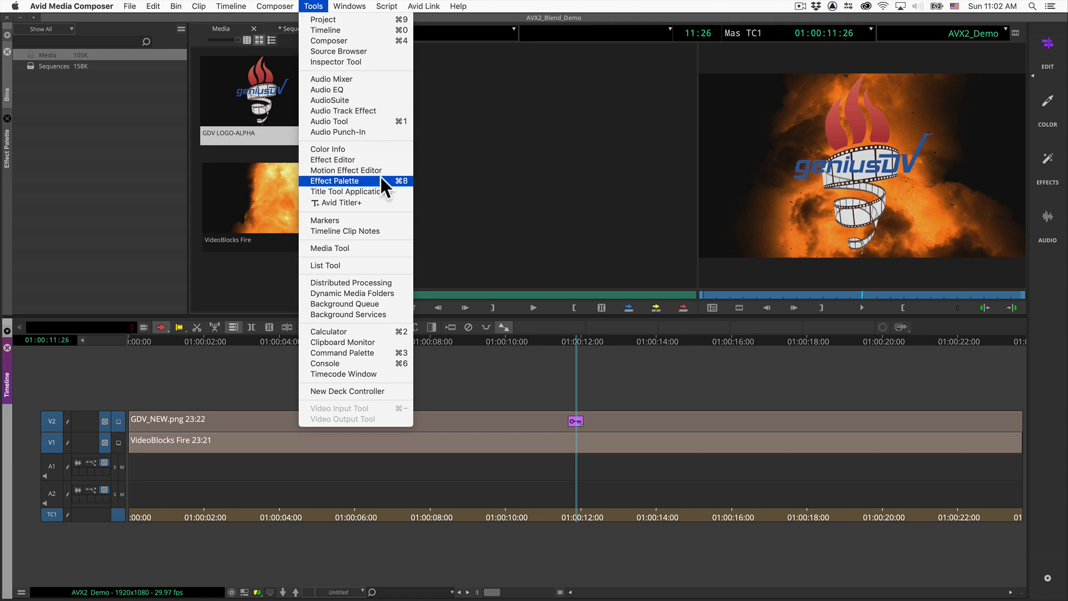
Open the Effect Palette on the Blend-X category to reach Blend-X Alpha advanced
{"action": "left_click", "coordinate": [336, 180]}
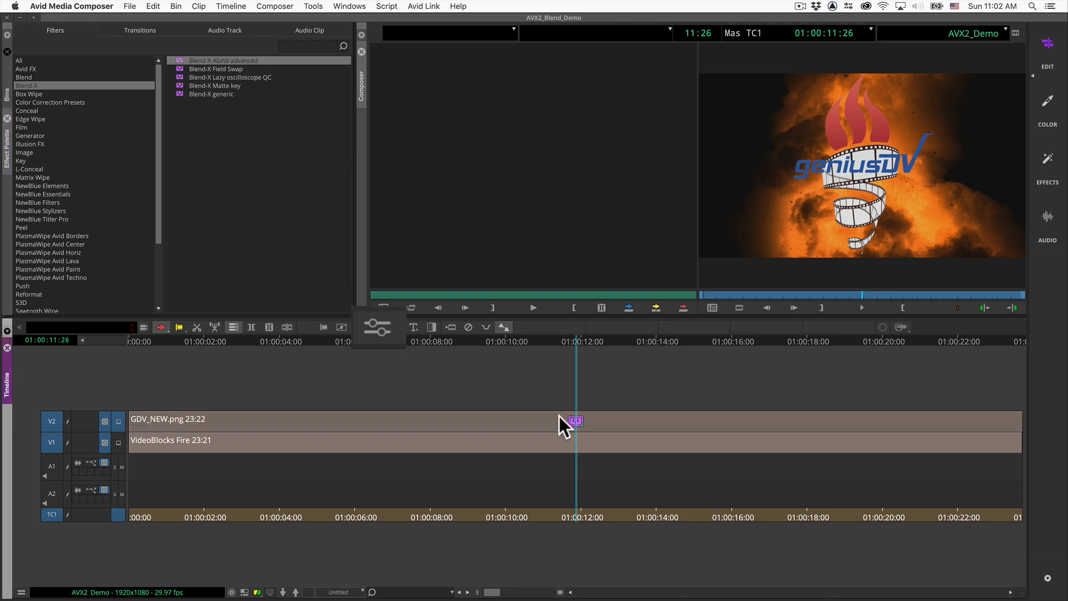
In the logo clip's Effect Editor, set the blend mode from Overlay to Darken
{"action": "left_click", "coordinate": [378, 328]}
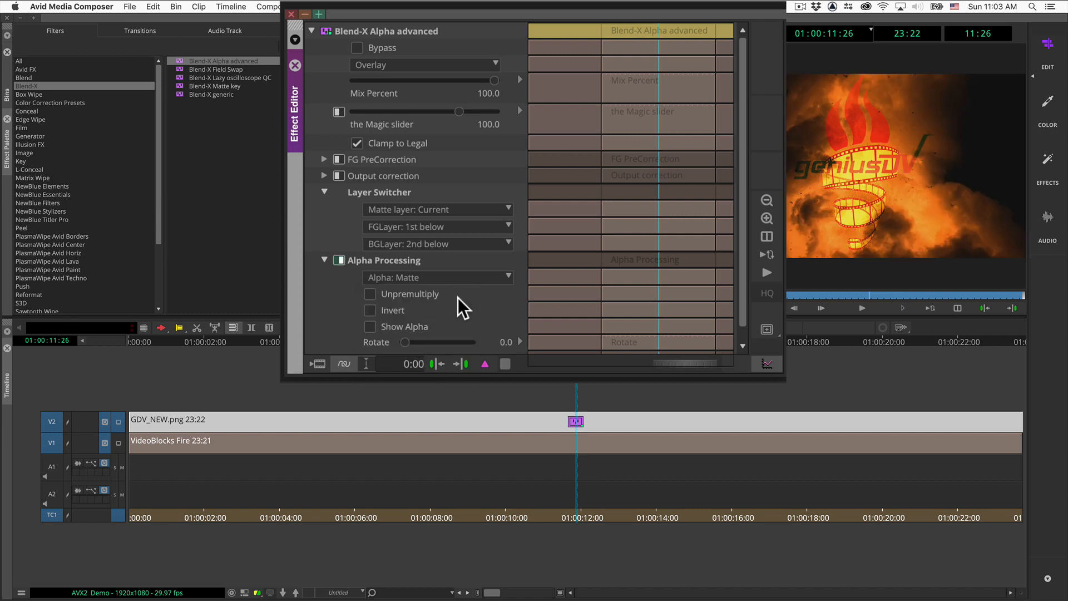
{"action": "left_click", "coordinate": [425, 64]}
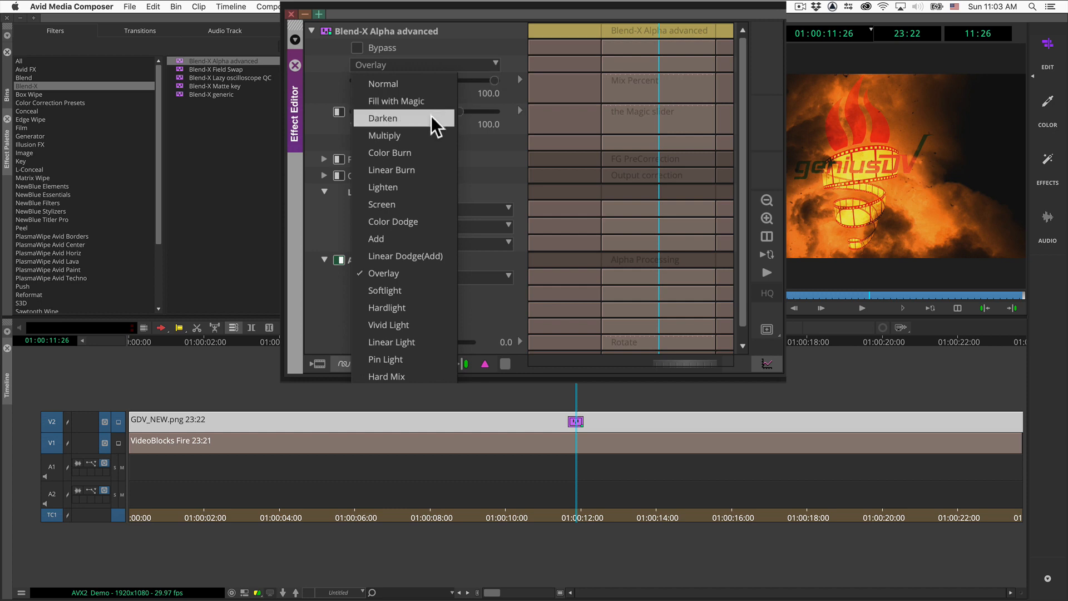
{"action": "left_click", "coordinate": [385, 118]}
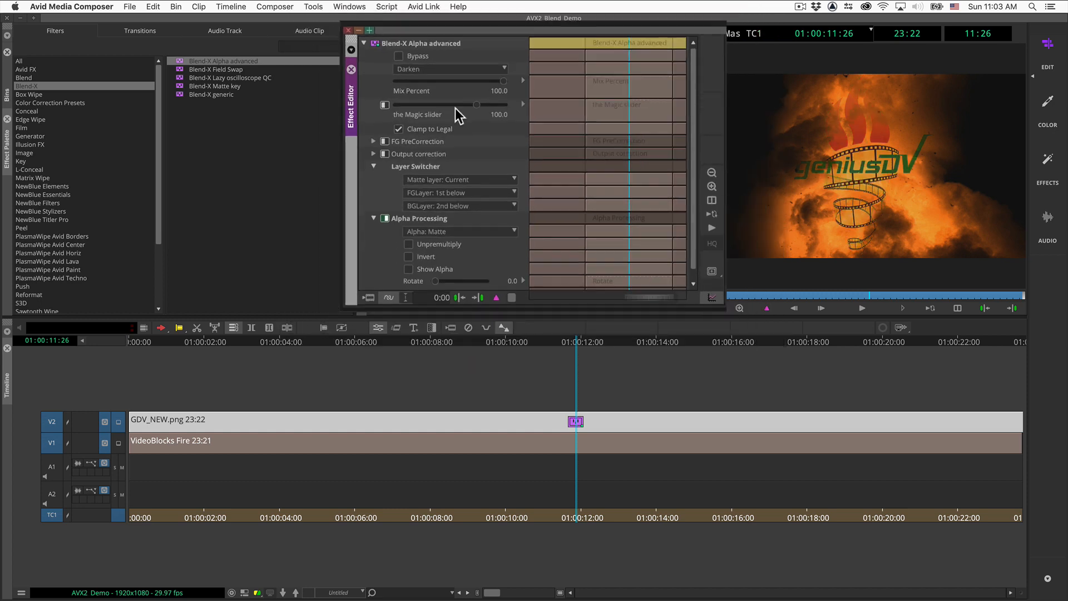